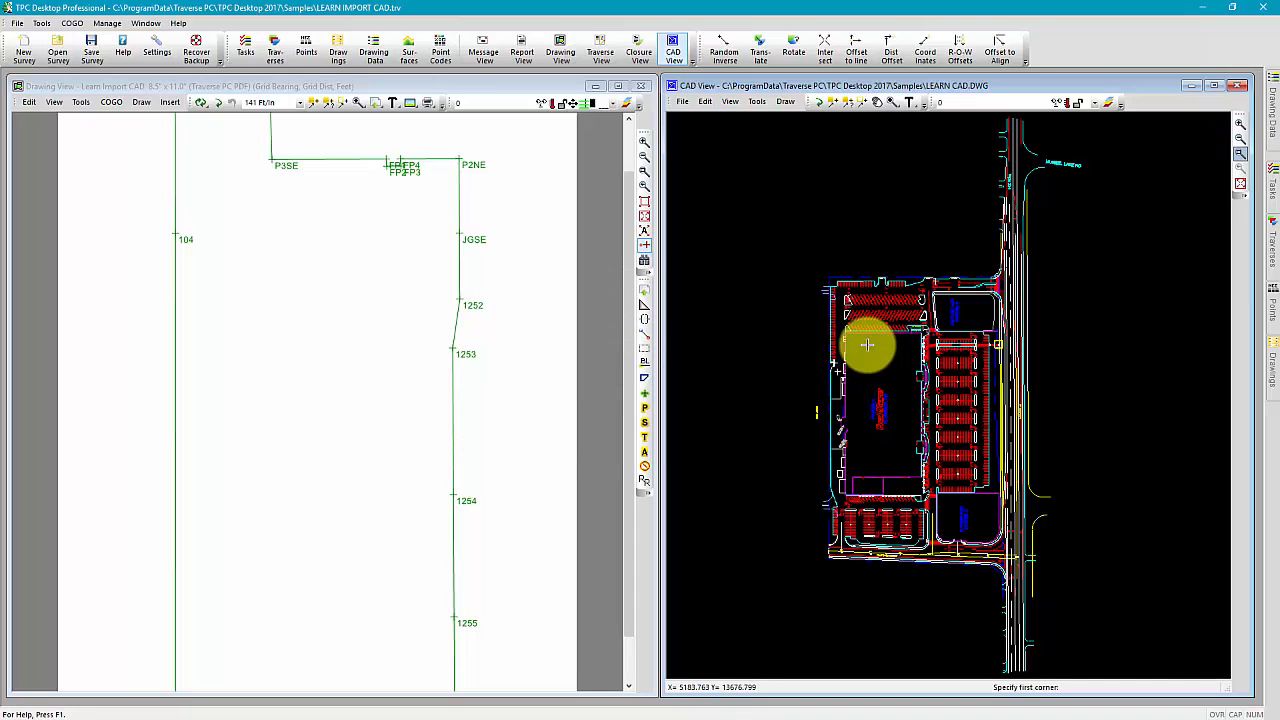
- Drag a zoom window around the parking lot in the CAD drawing
{"action": "left_click_drag", "start_coordinate": [868, 346], "coordinate": [1046, 390]}
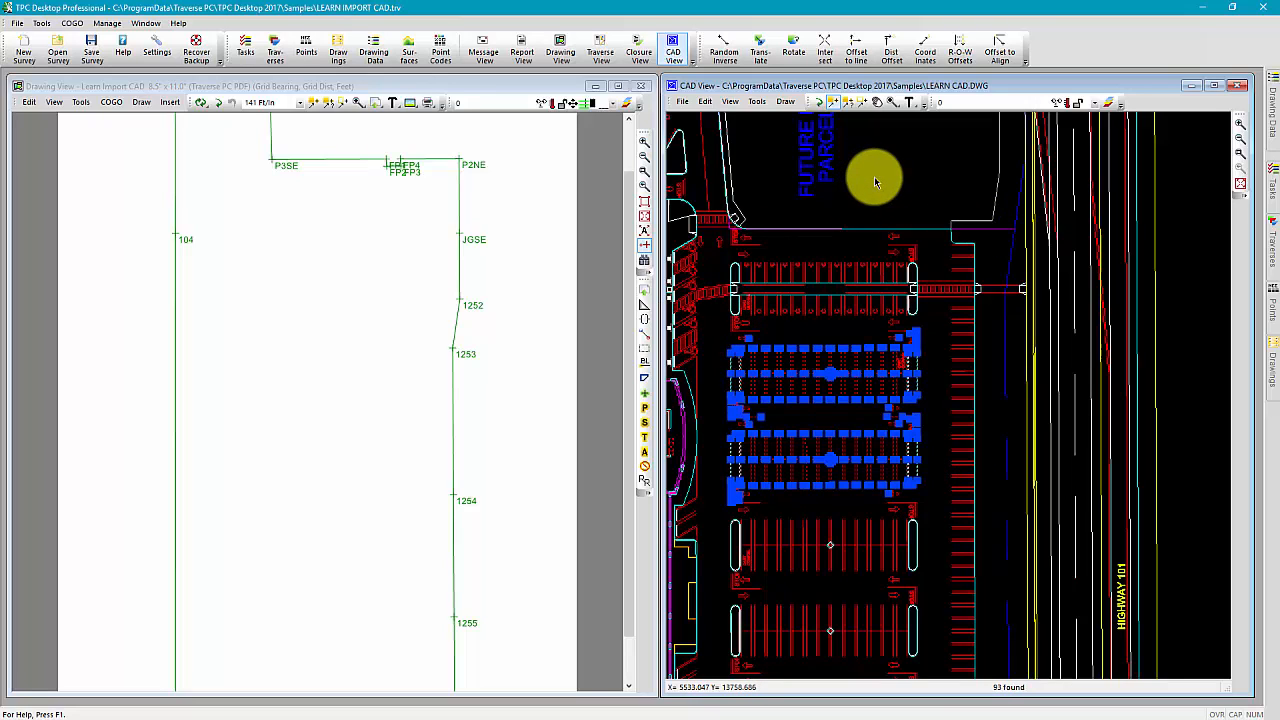
- Send the 93 selected parking stall entities to the survey drawing via Drawing View
{"action": "right_click", "coordinate": [875, 180]}
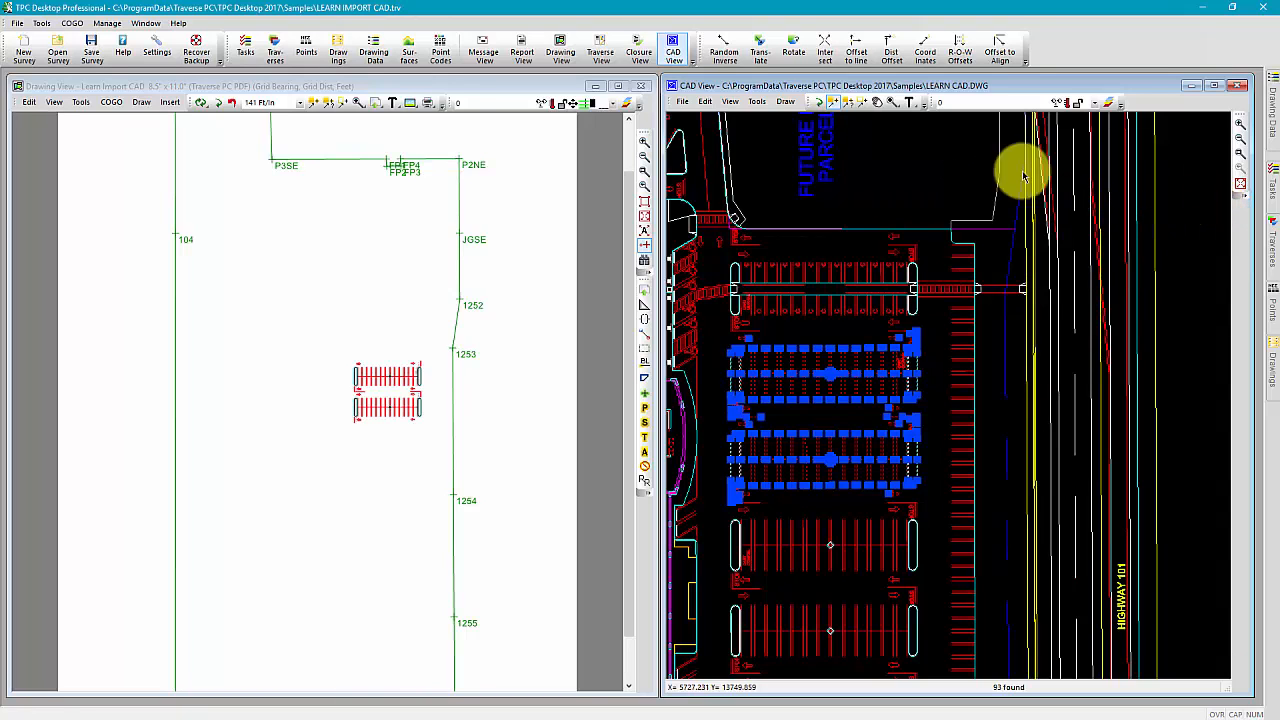
{"action": "mouse_move", "coordinate": [345, 400]}
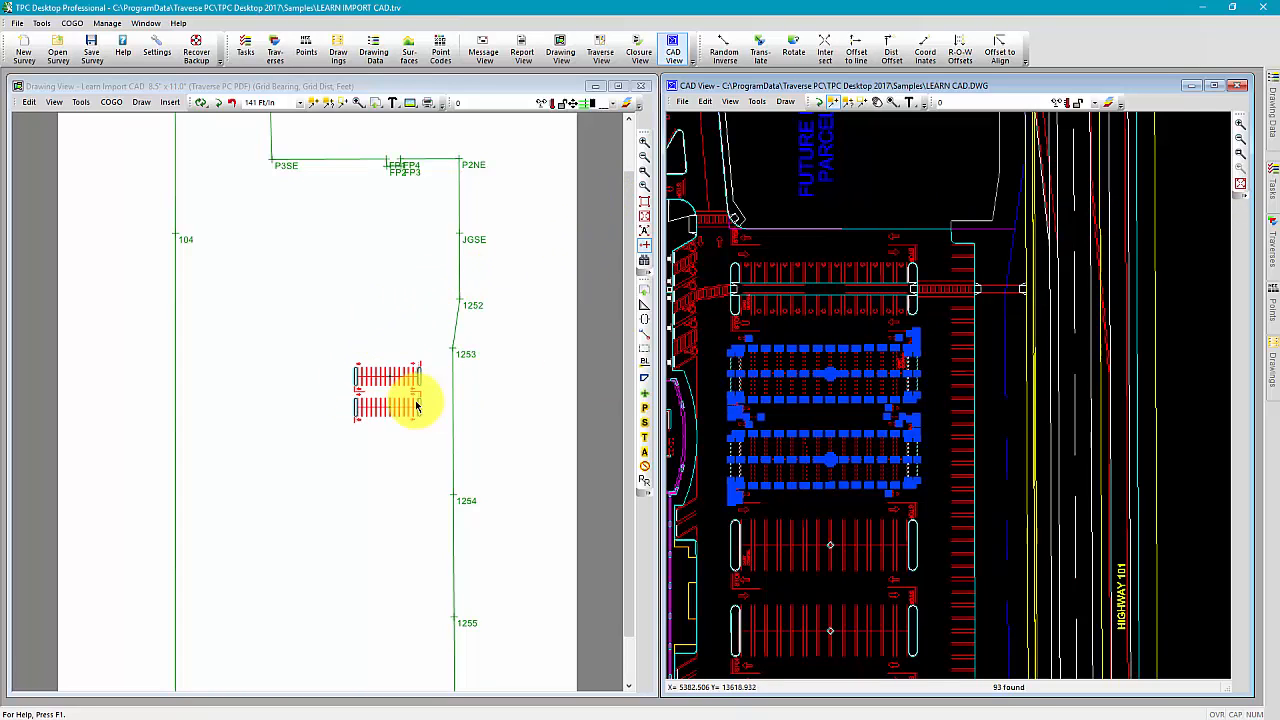
{"action": "mouse_move", "coordinate": [420, 335]}
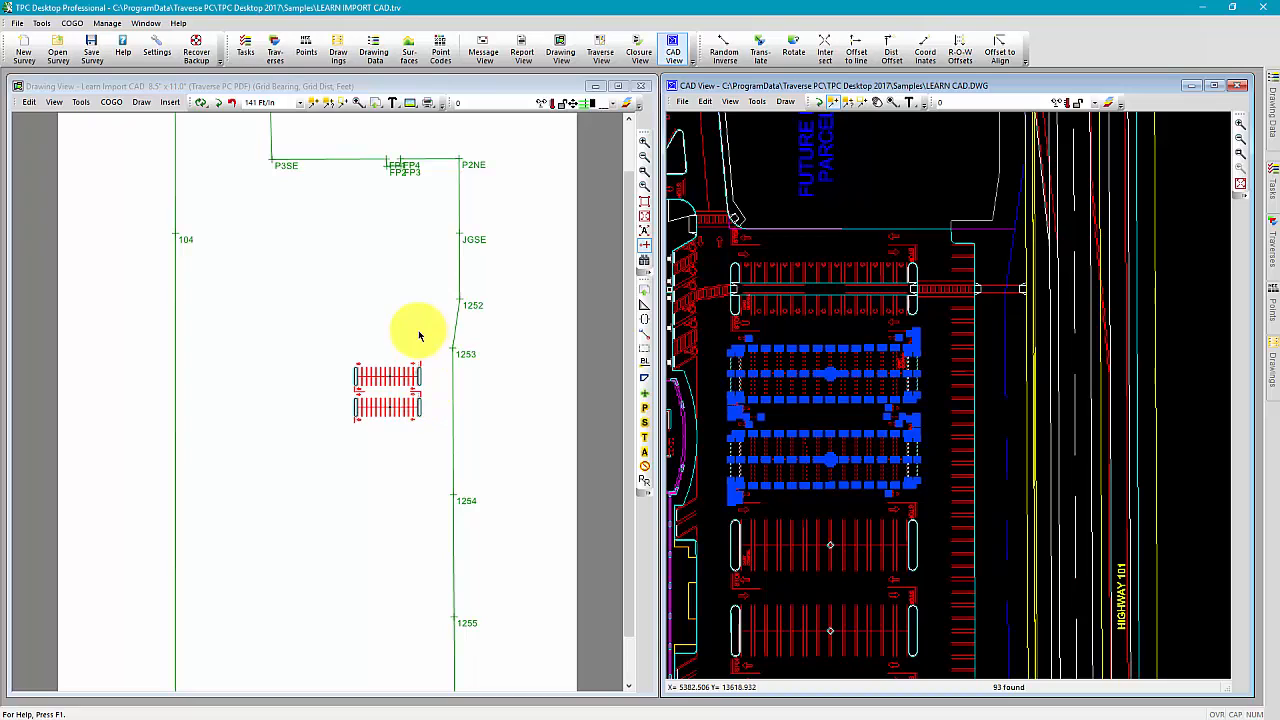
{"action": "mouse_move", "coordinate": [451, 247]}
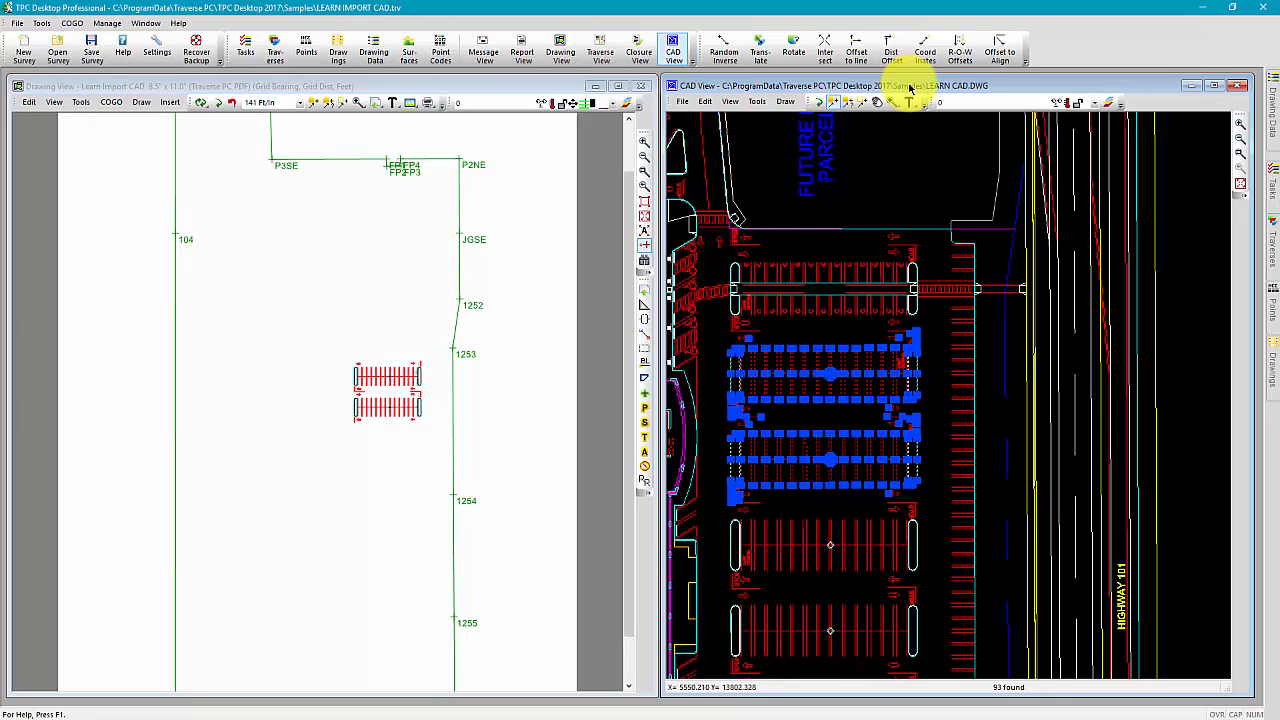
- Undo the last Send Selected Entities, removing the parking stall block from the survey drawing
{"action": "right_click", "coordinate": [880, 170]}
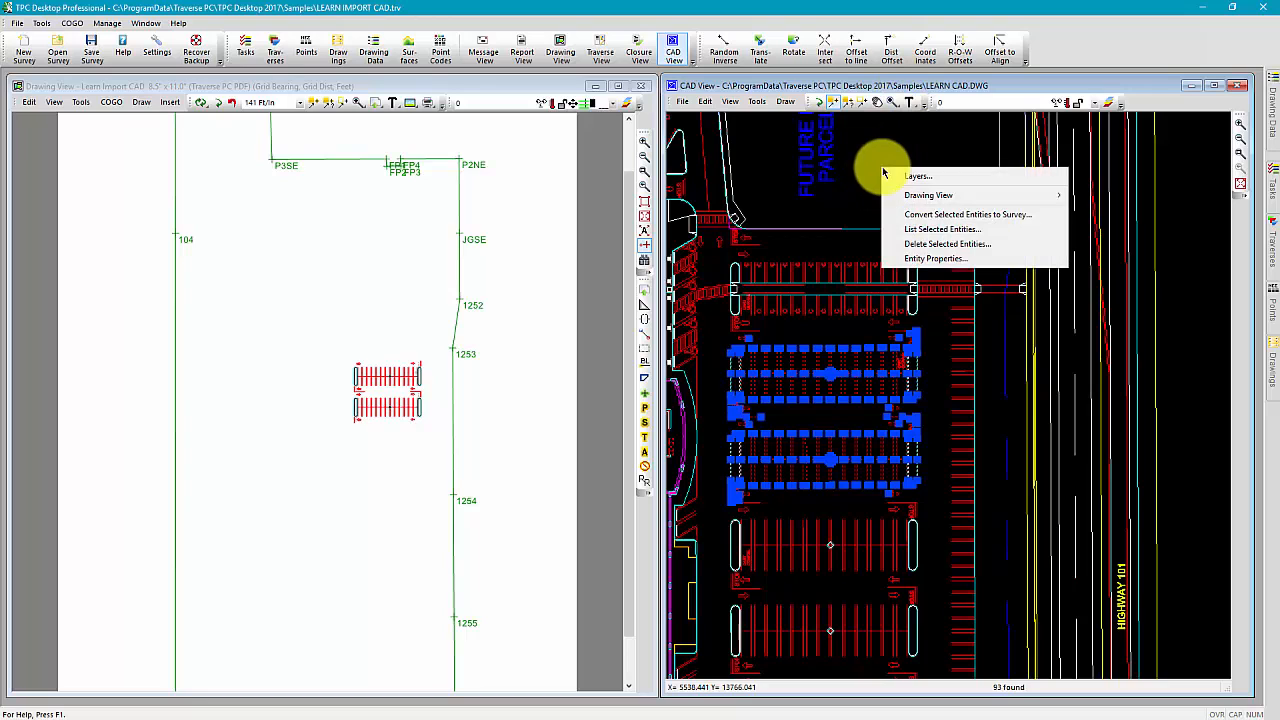
{"action": "left_click", "coordinate": [928, 195]}
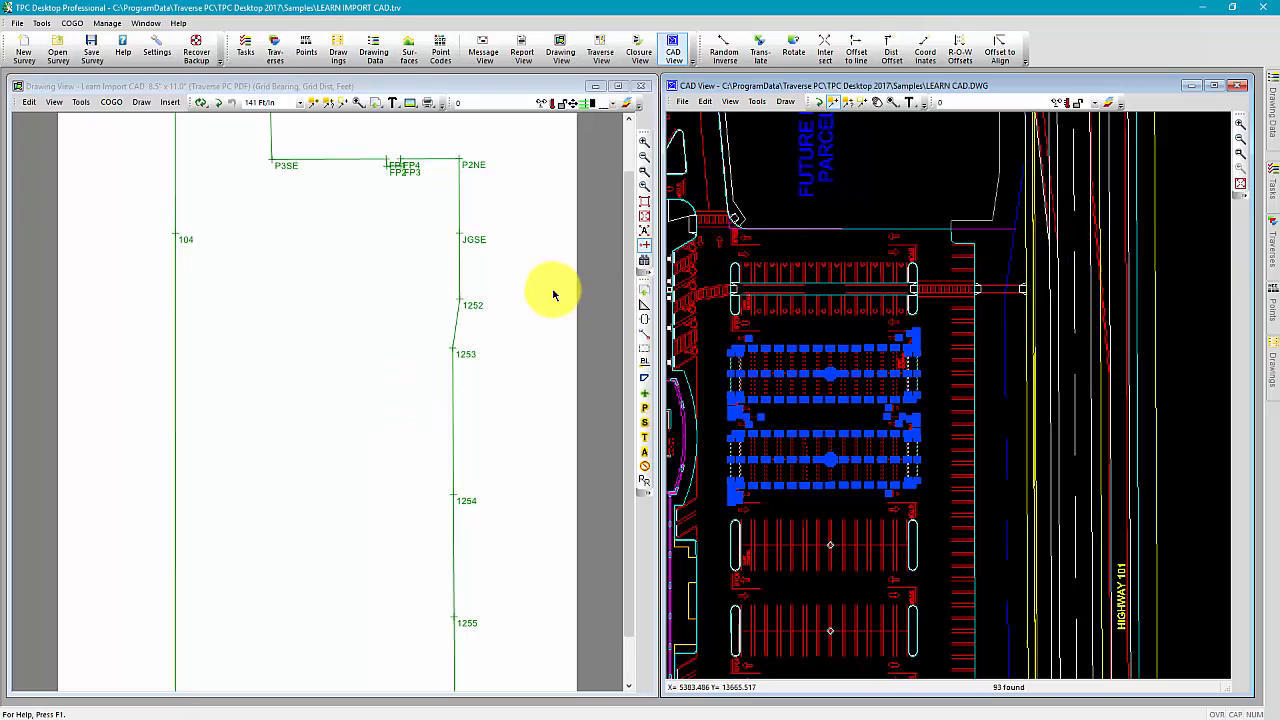
{"action": "mouse_move", "coordinate": [538, 305]}
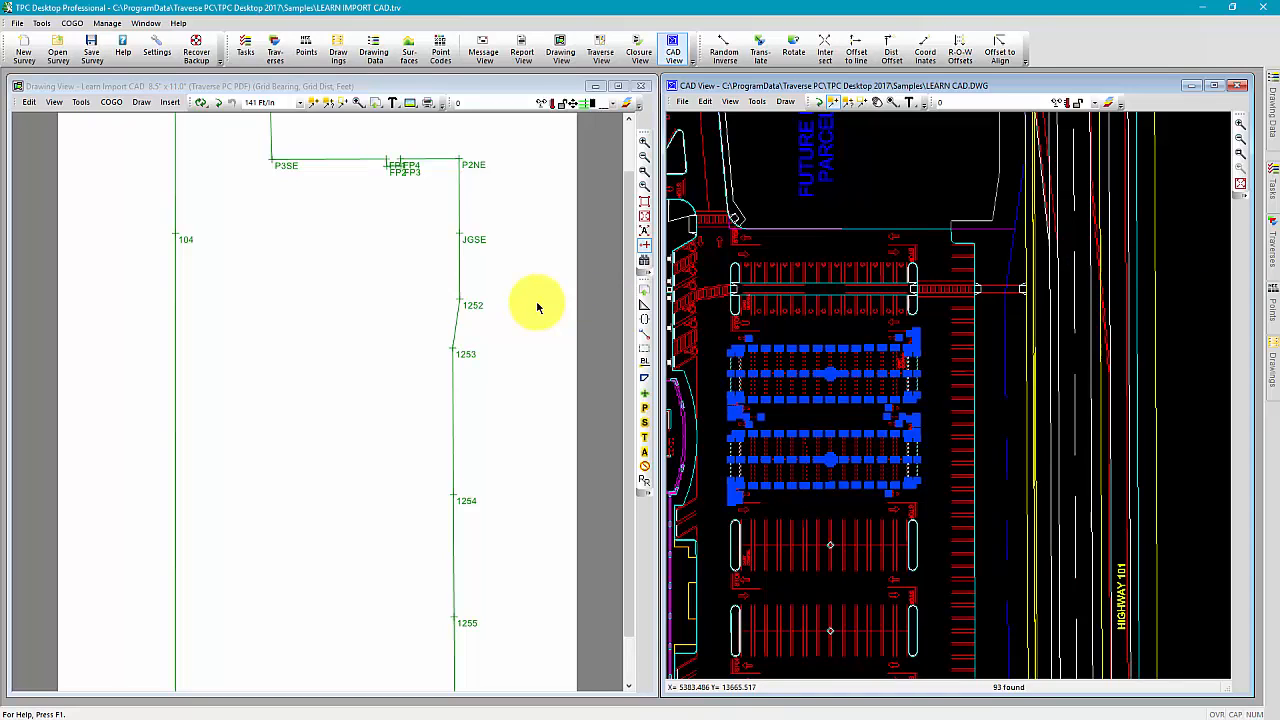
{"action": "mouse_move", "coordinate": [817, 197]}
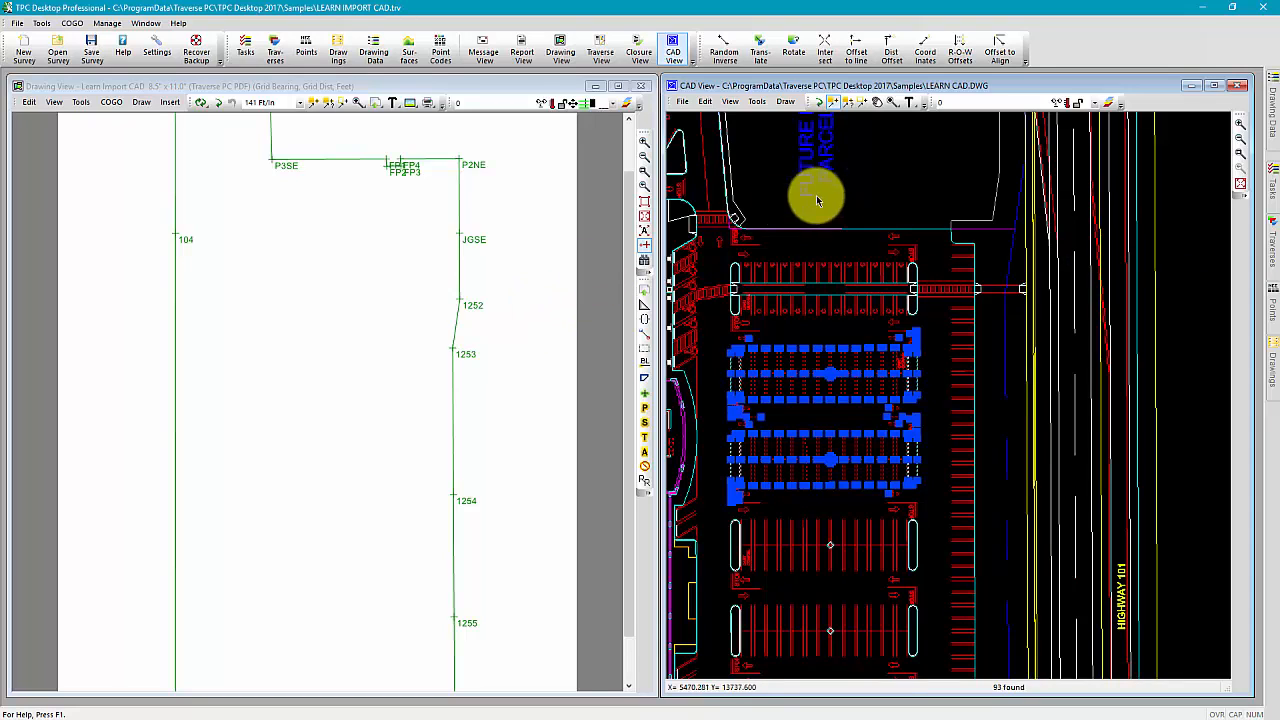
- Send the selected parking stall entities to the survey drawing again
{"action": "right_click", "coordinate": [890, 210]}
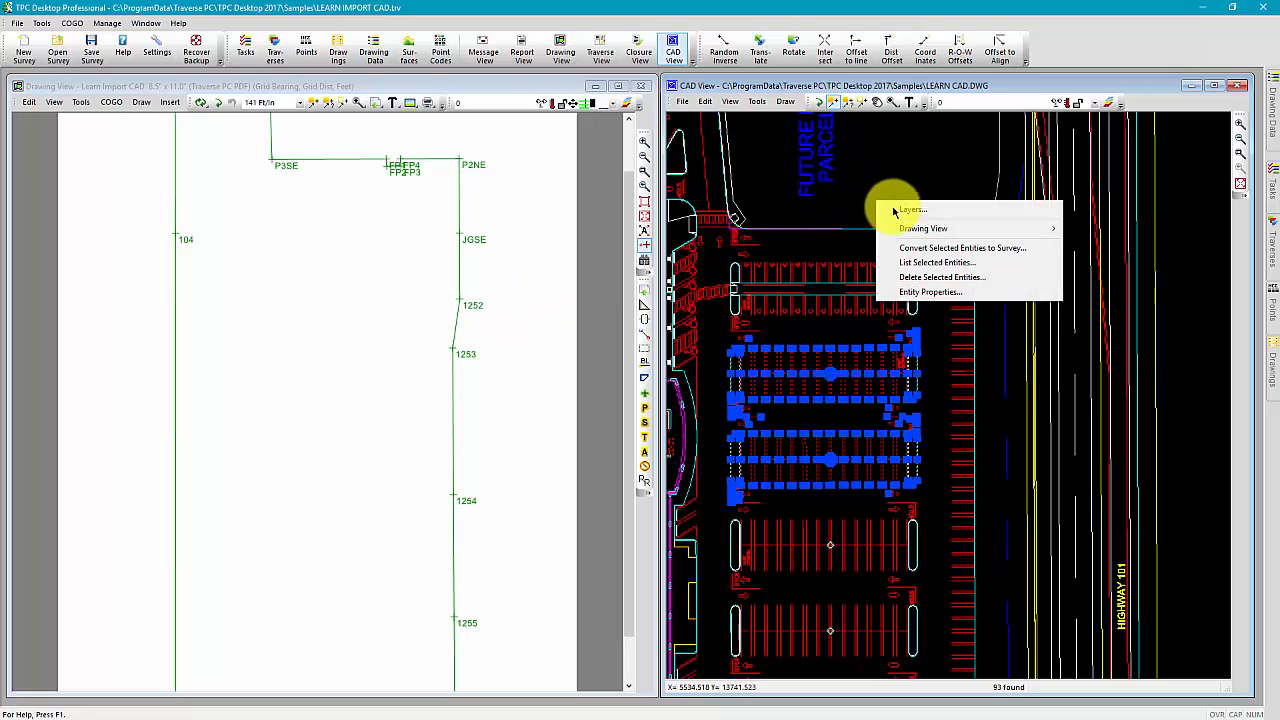
{"action": "mouse_move", "coordinate": [923, 228]}
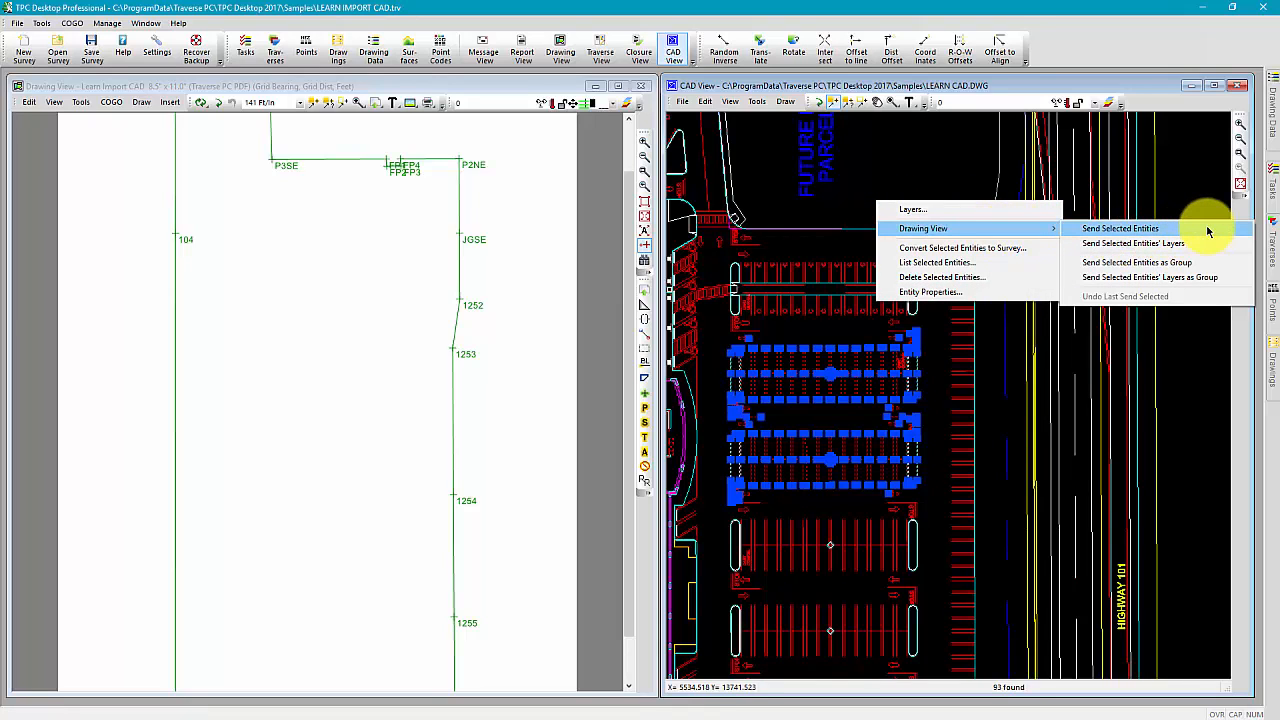
{"action": "left_click", "coordinate": [1120, 228]}
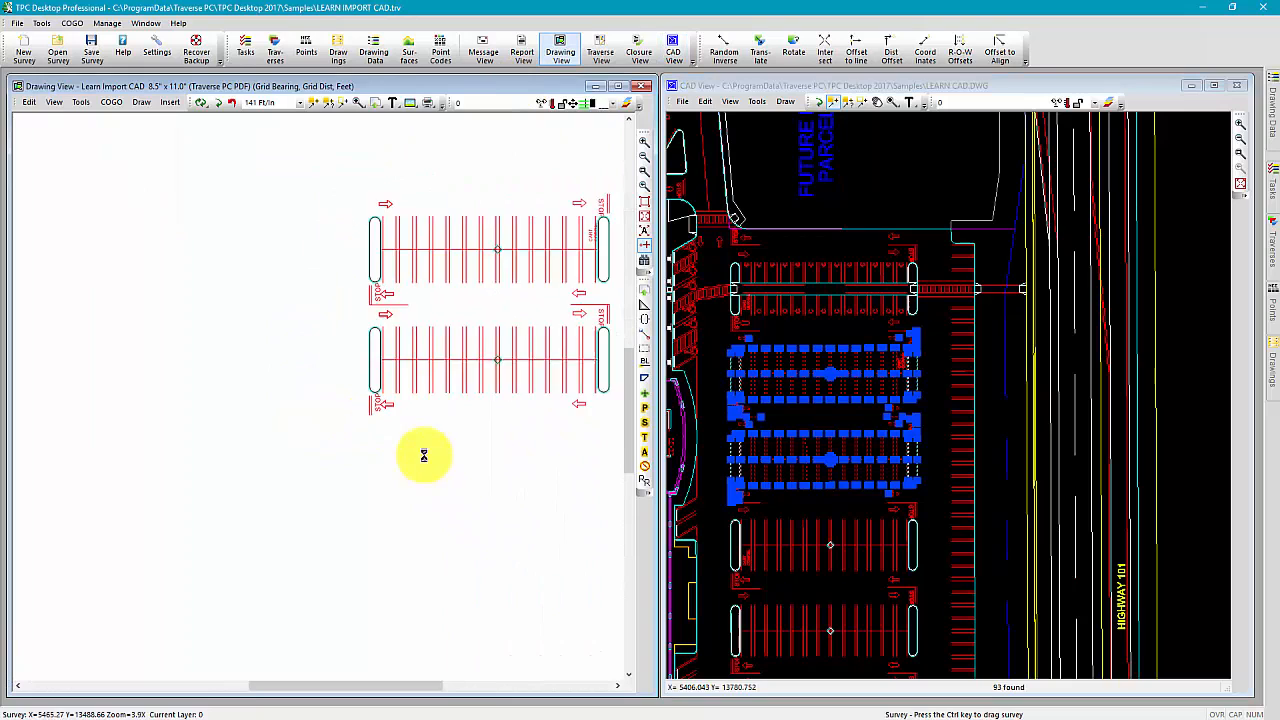
- Start a Draw > Line, then undo back to only the original survey boundary
{"action": "left_click", "coordinate": [142, 102]}
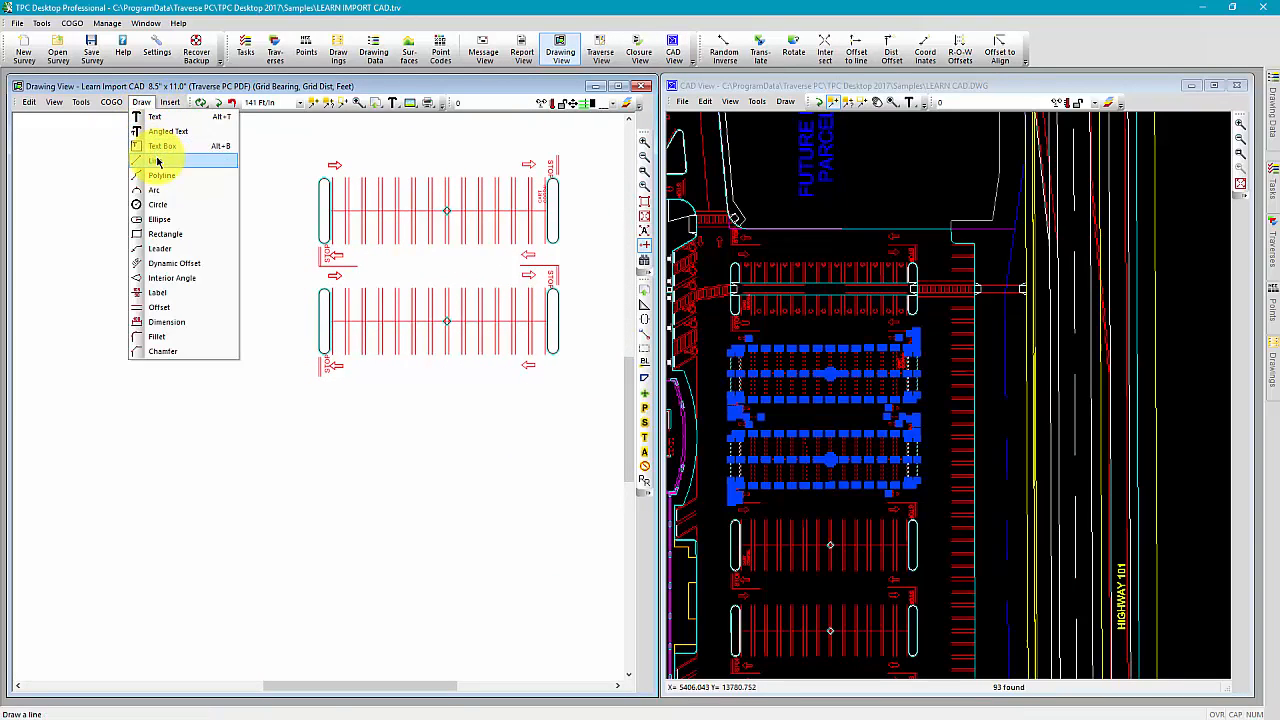
{"action": "left_click", "coordinate": [157, 160]}
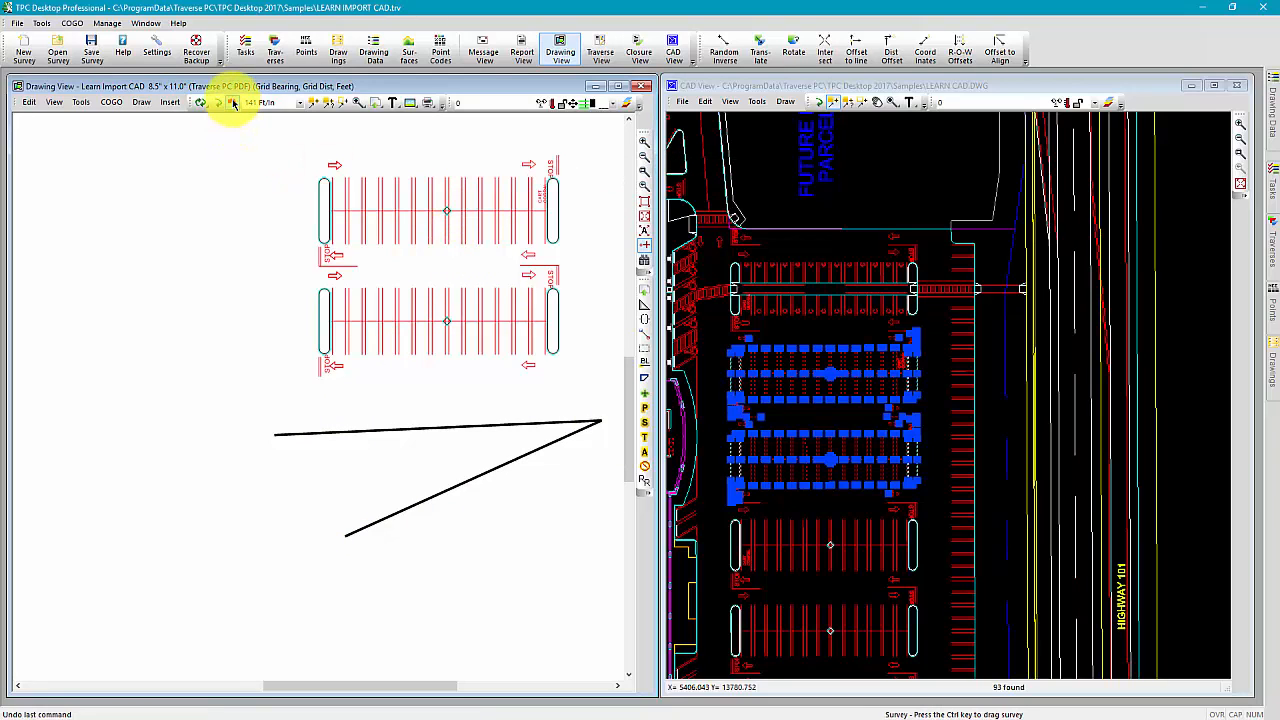
{"action": "left_click", "coordinate": [232, 103]}
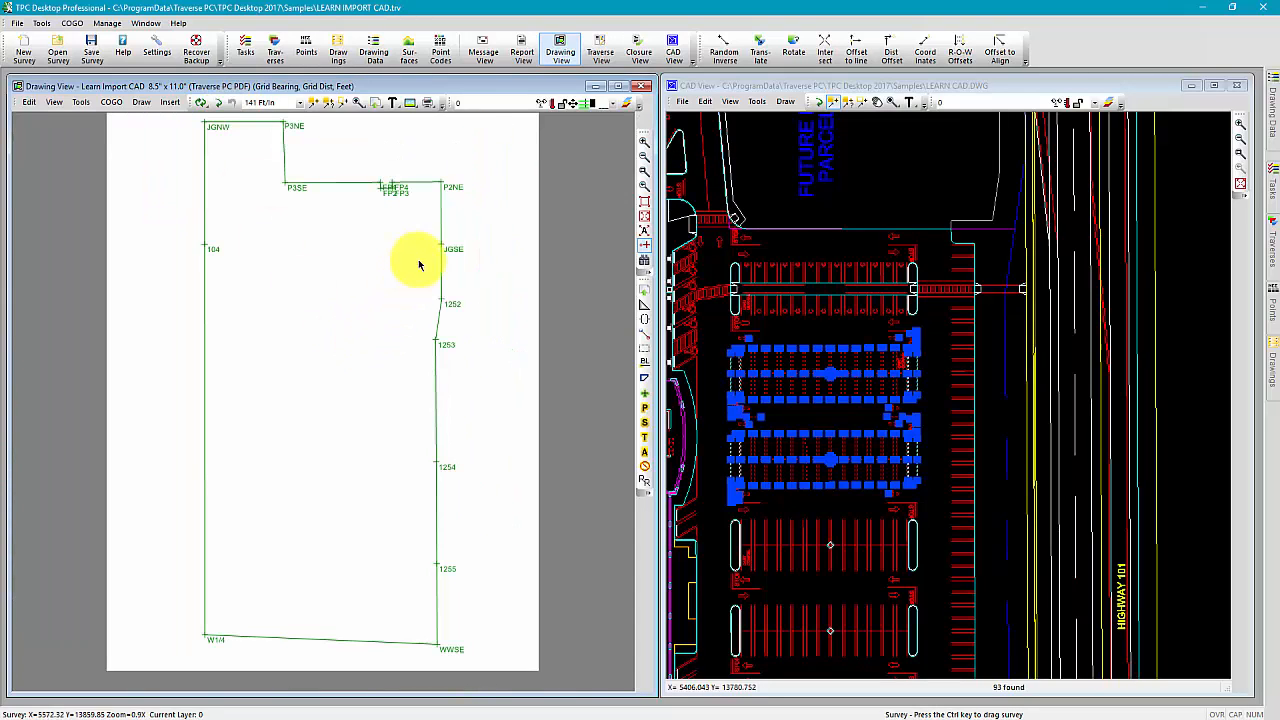
{"action": "mouse_move", "coordinate": [885, 167]}
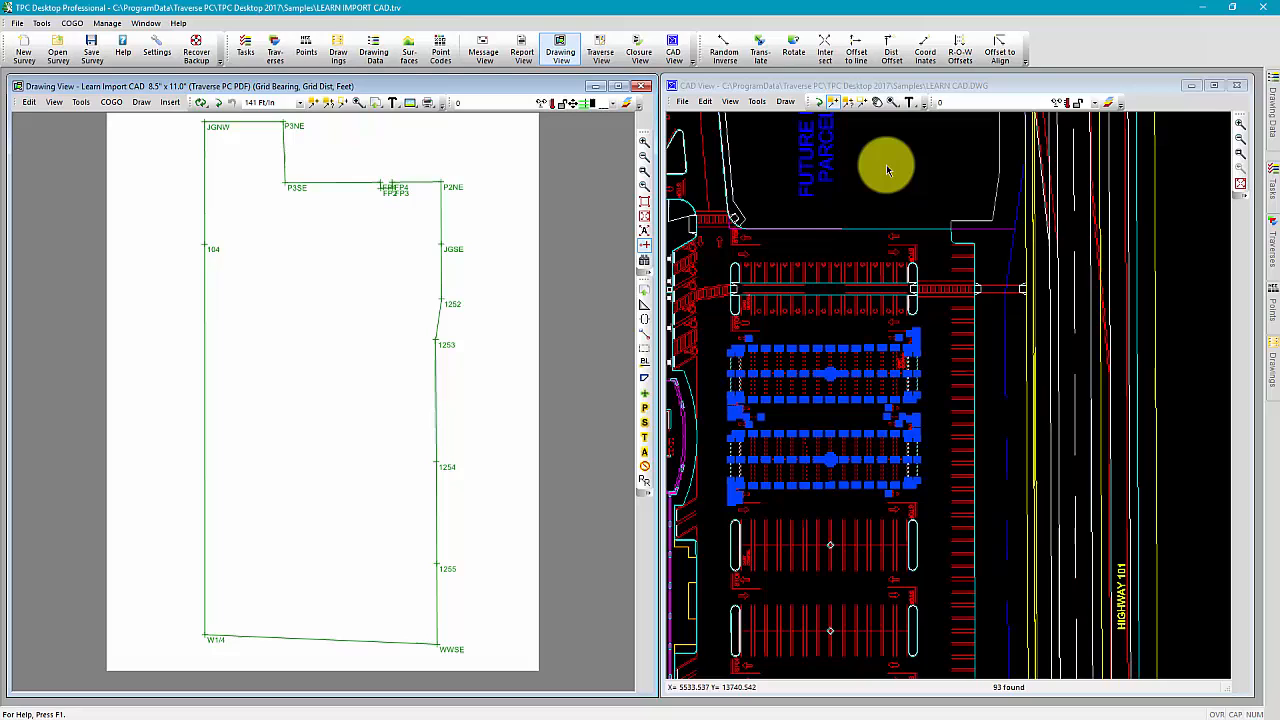